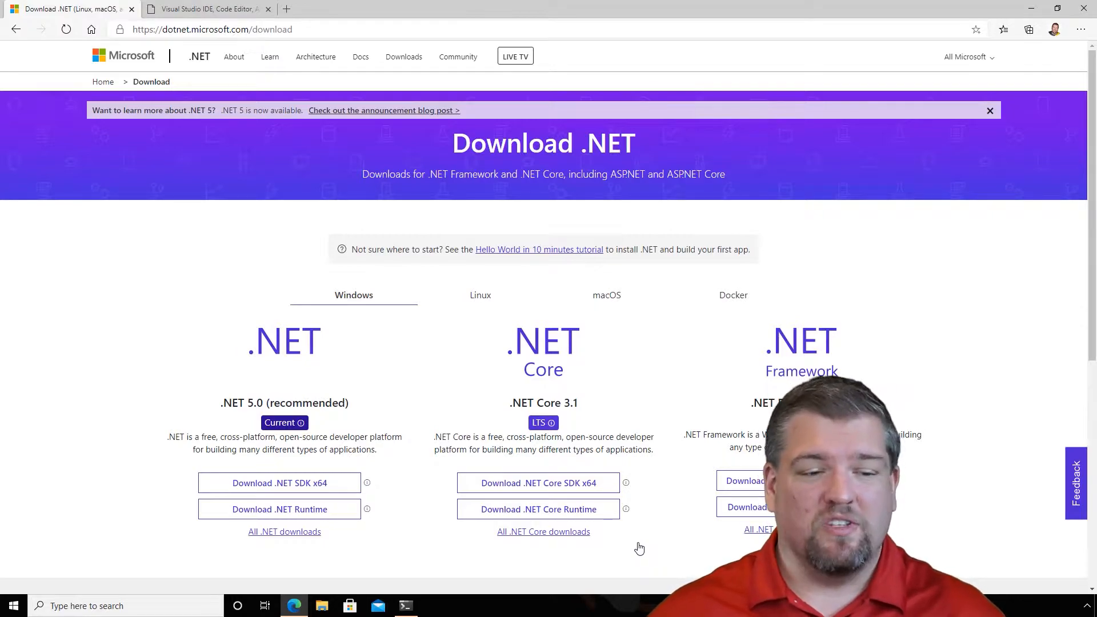
mouse_move(400, 525)
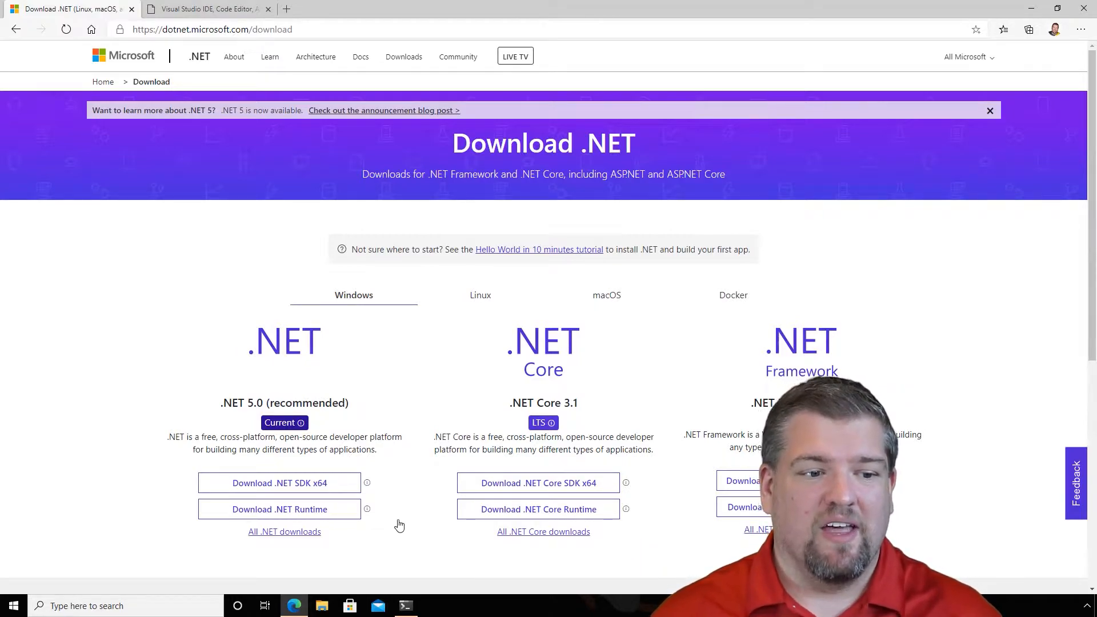
mouse_move(298, 487)
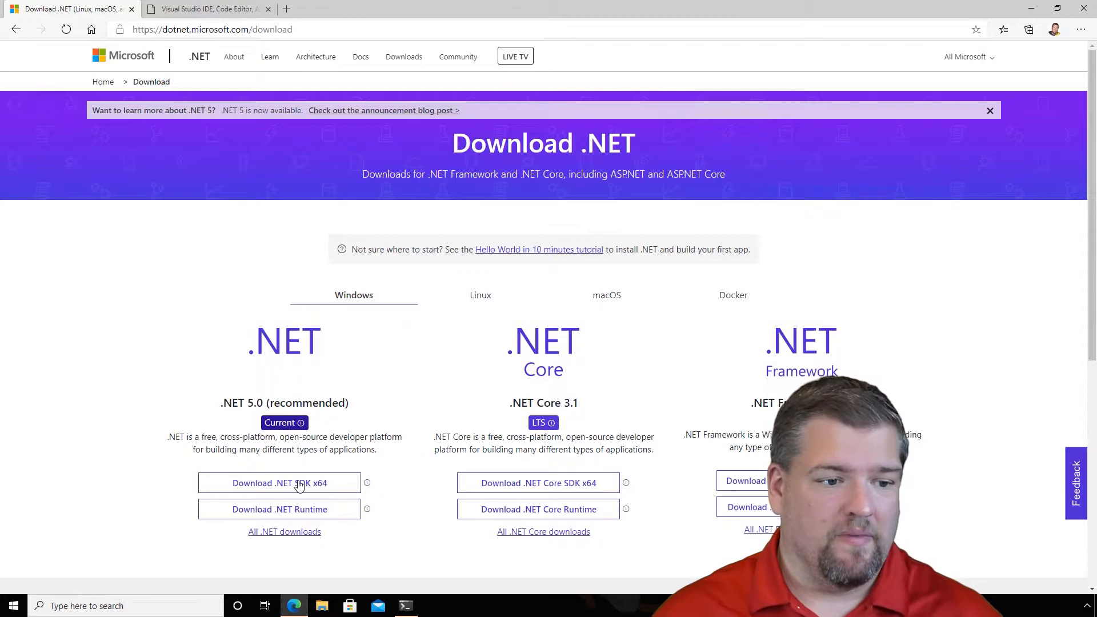
Scroll the Download .NET page down to the .NET 5.0 SDK x64 download
scroll(down, 3)
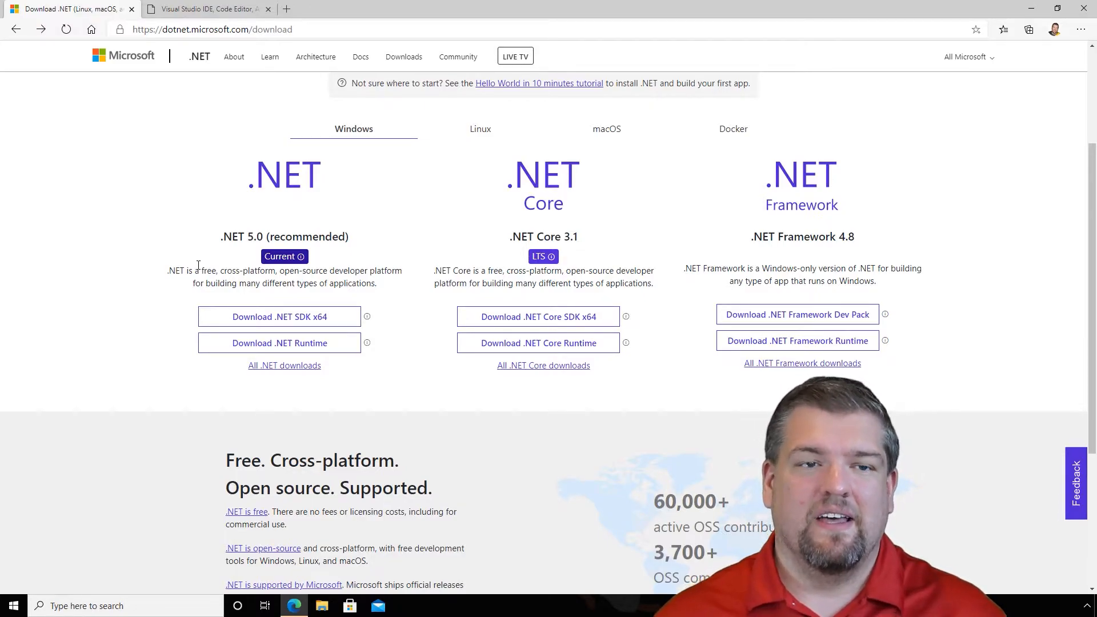
Run the downloaded installer to install .NET SDK 5.0.100, then close it
click(279, 316)
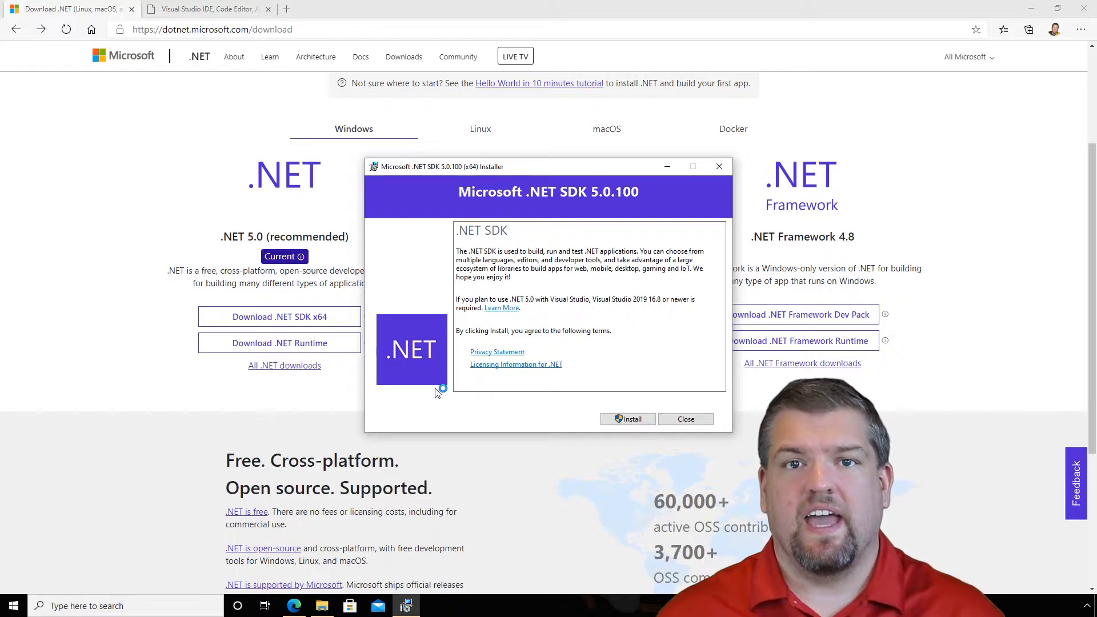
mouse_move(507, 413)
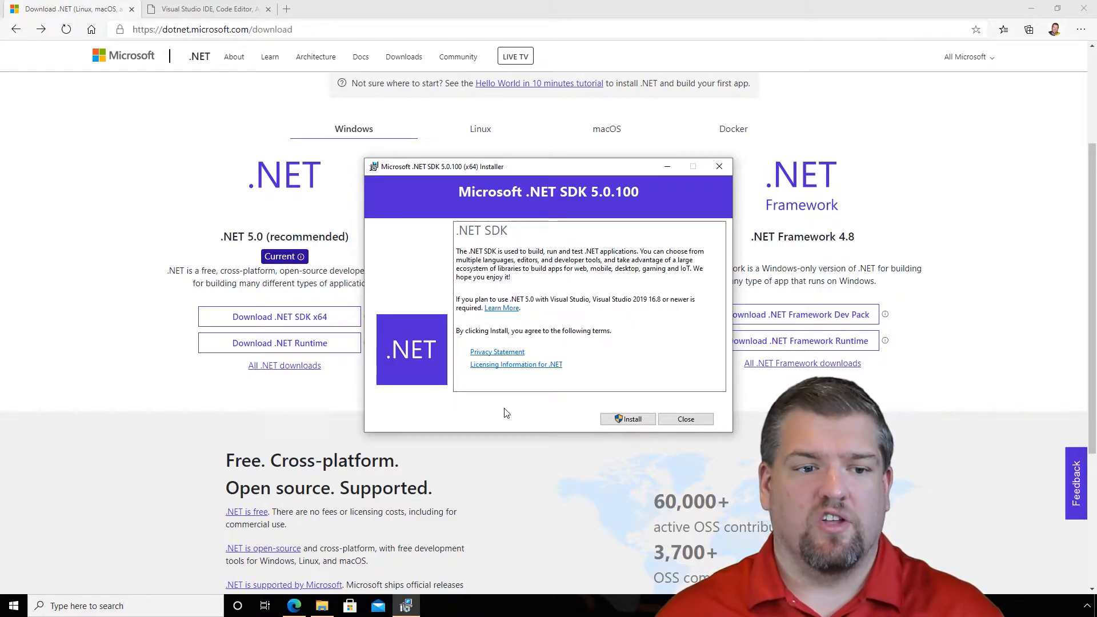
click(627, 419)
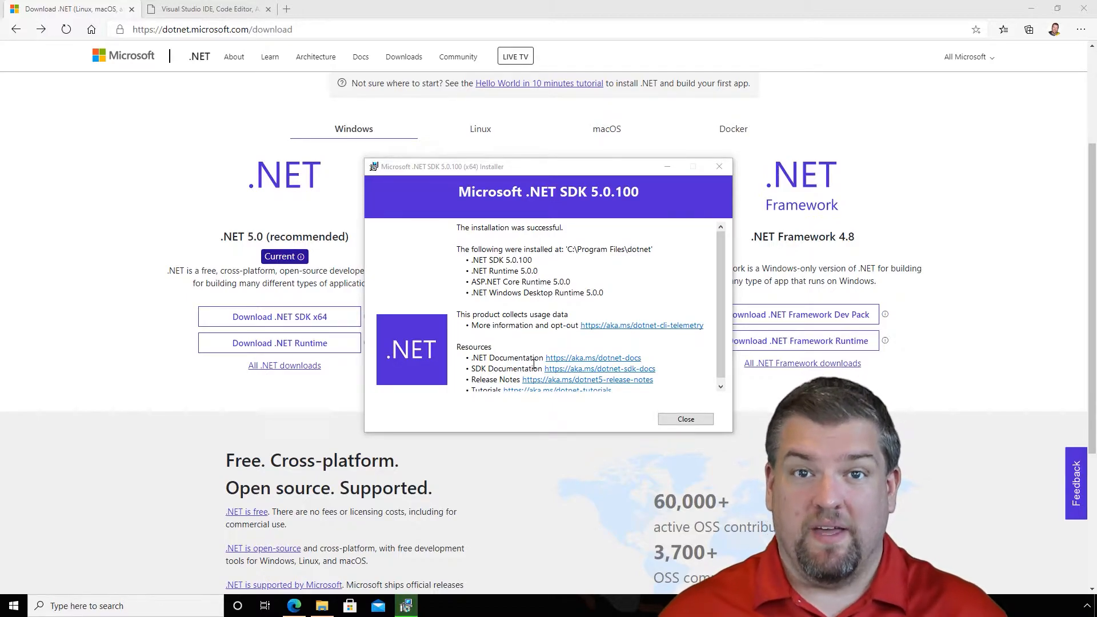
click(206, 9)
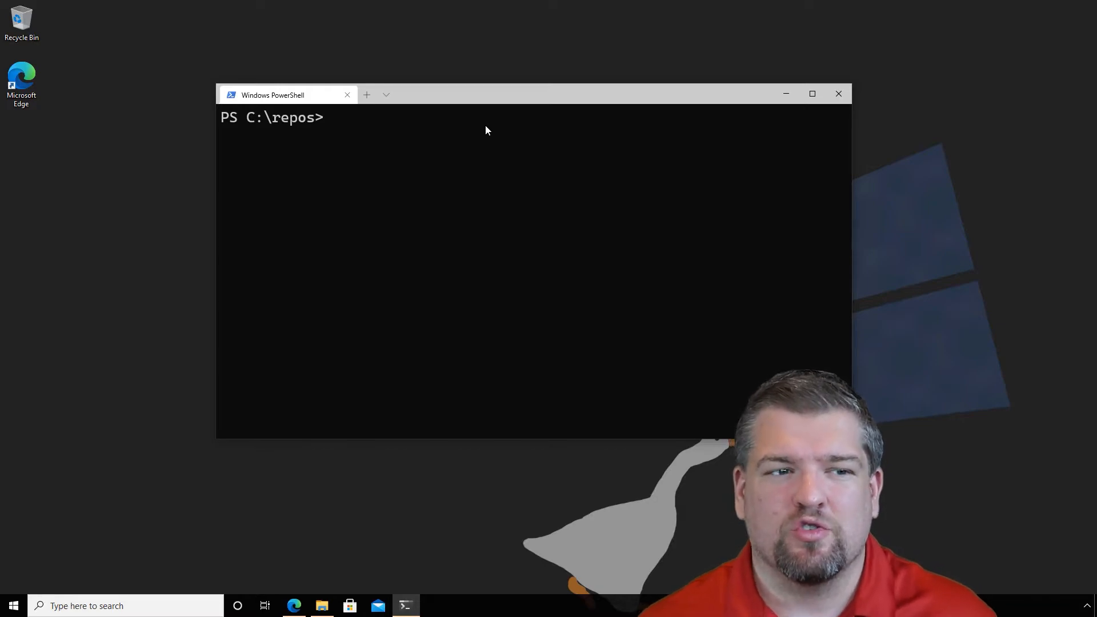
Run dotnet new in C:\repos and scroll through the listed project templates
click(333, 118)
text(ls)
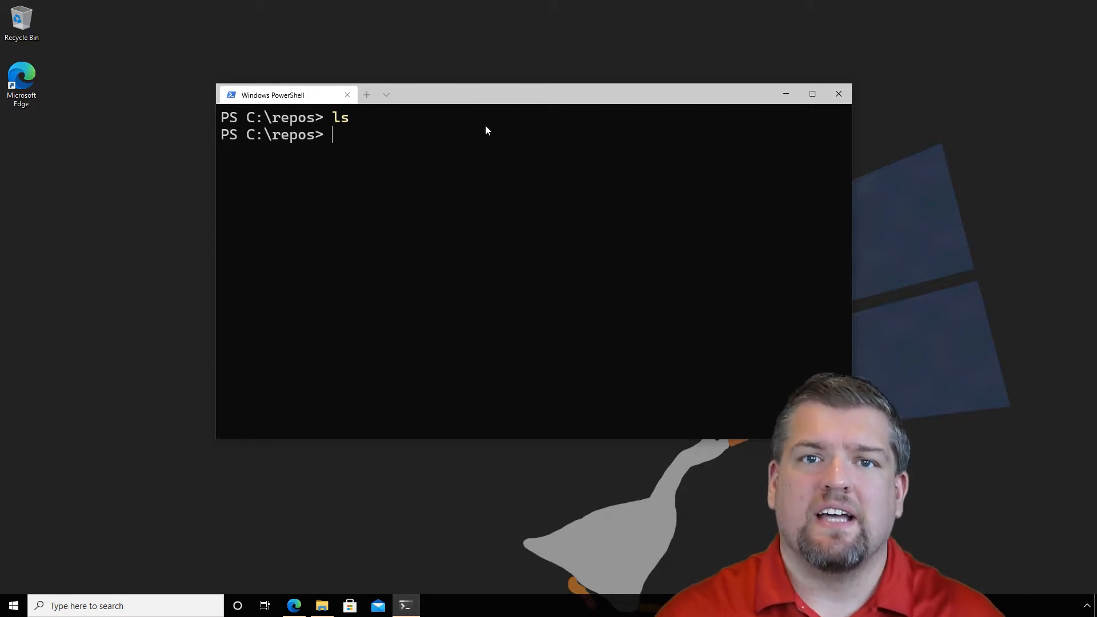
text(dotnet)
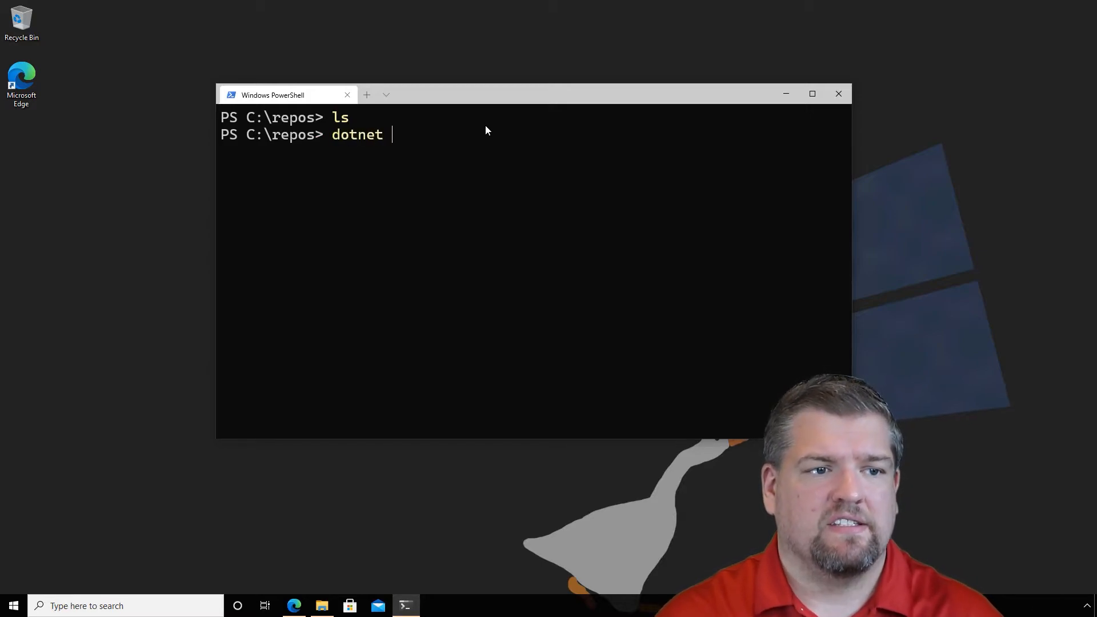
key(Return)
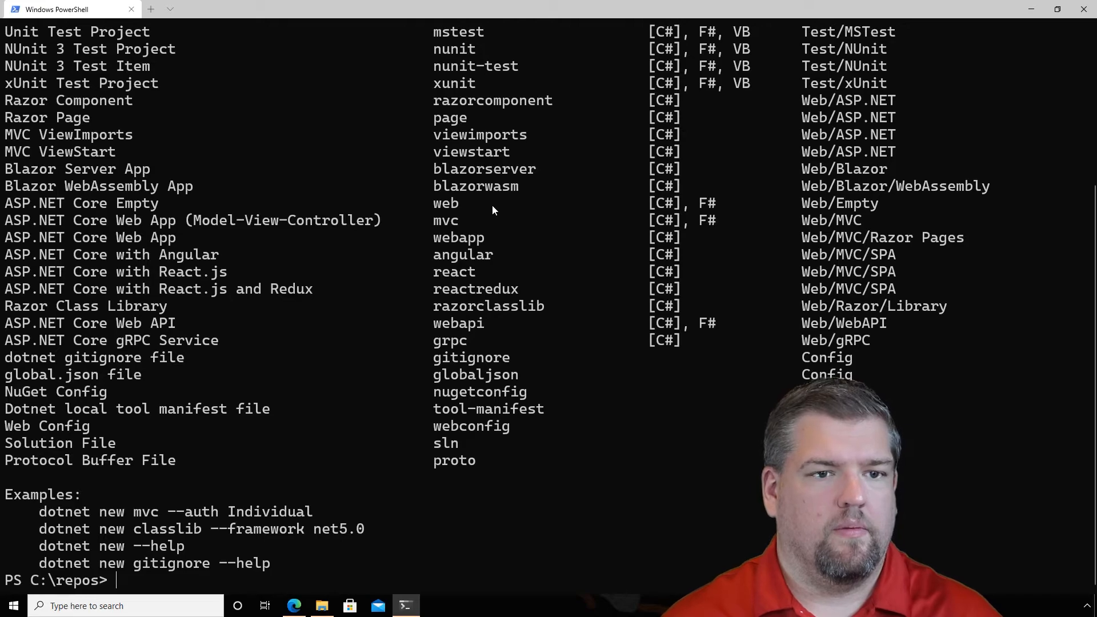
mouse_move(499, 244)
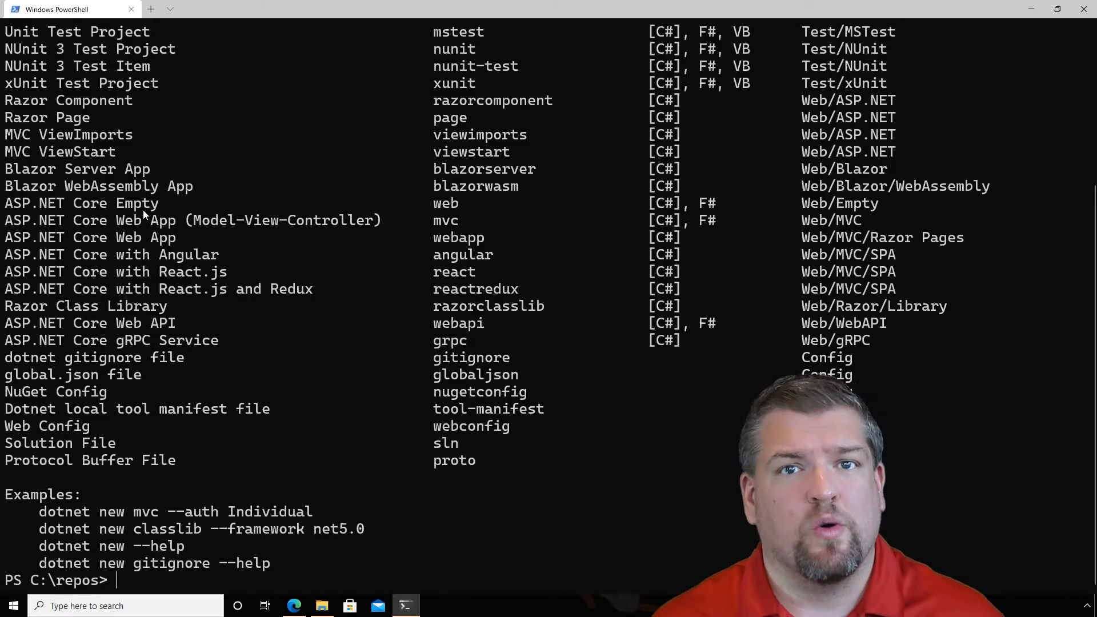
scroll(up, 3)
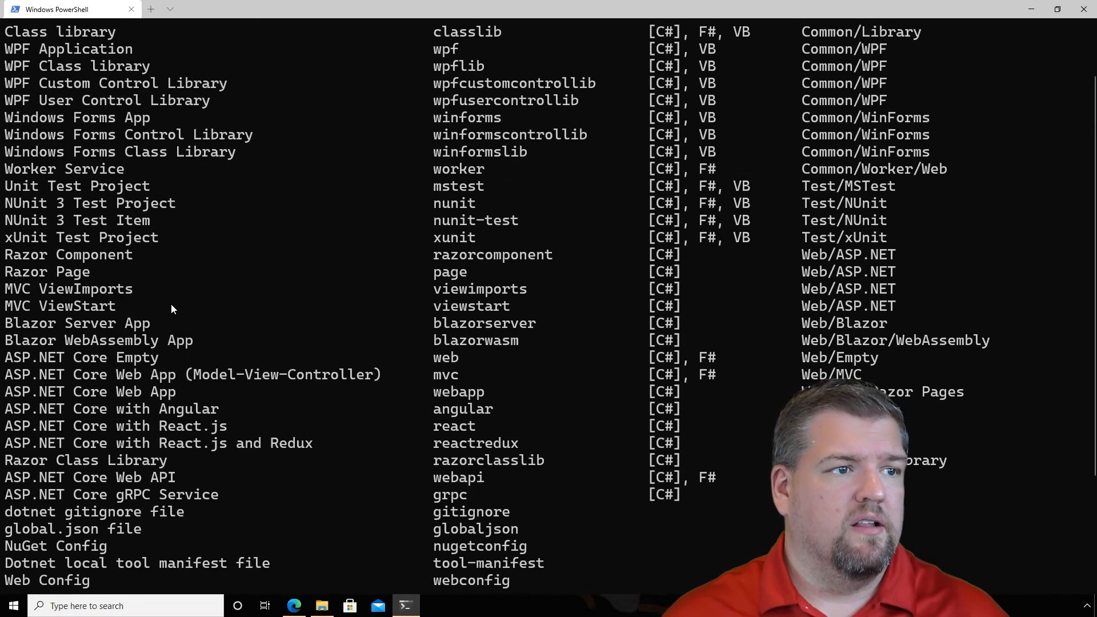
scroll(up, 3)
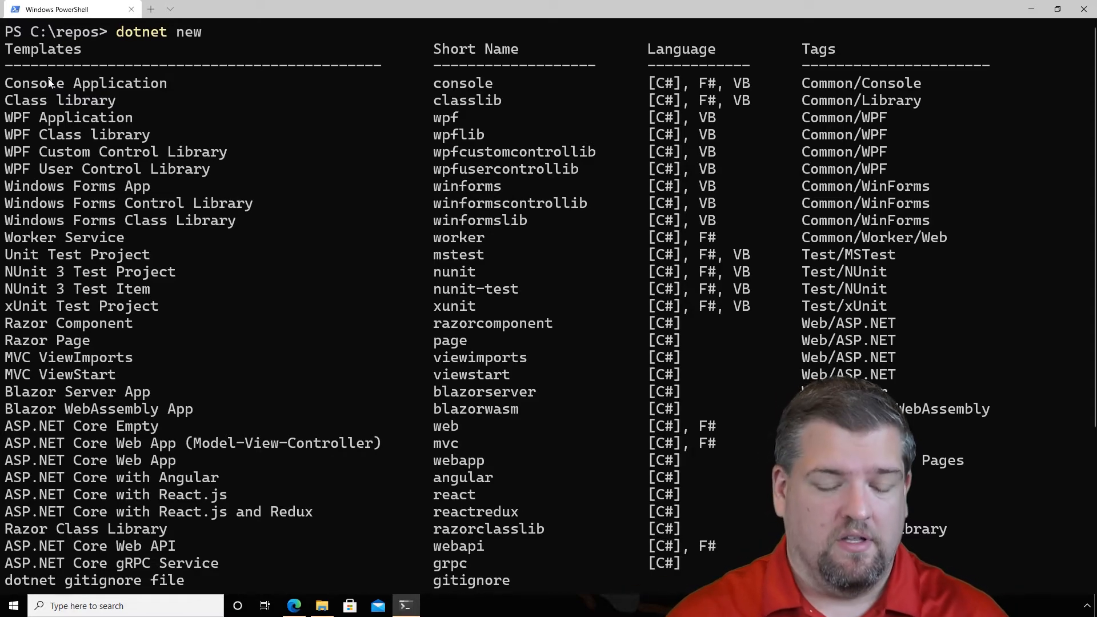
Create the console app with 'dotnet new console -o testdrive'
scroll(down, 3)
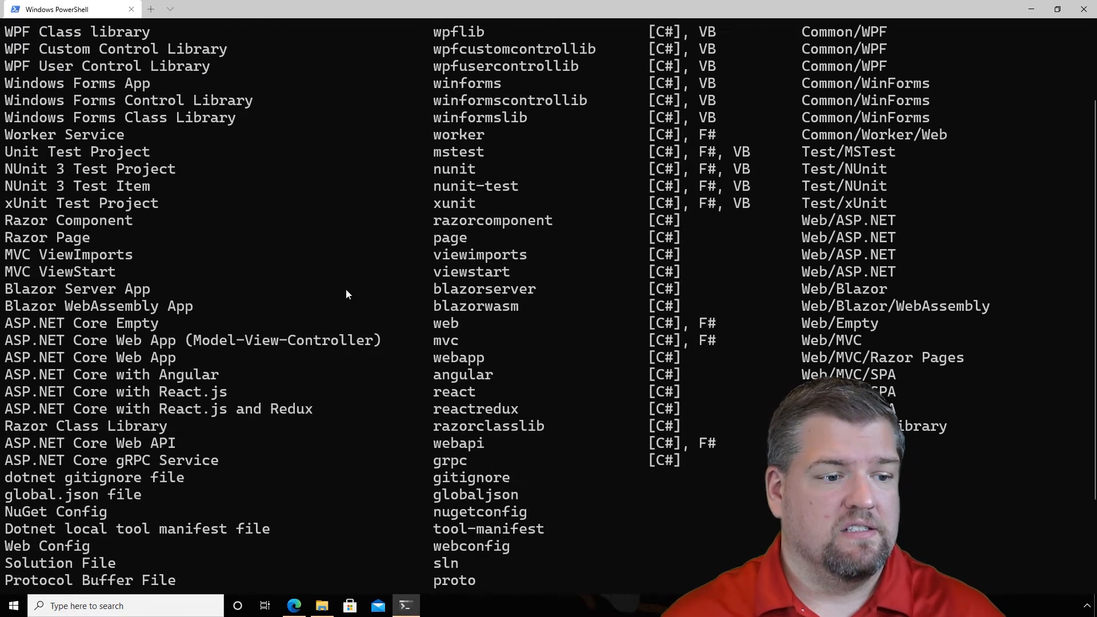
scroll(down, 3)
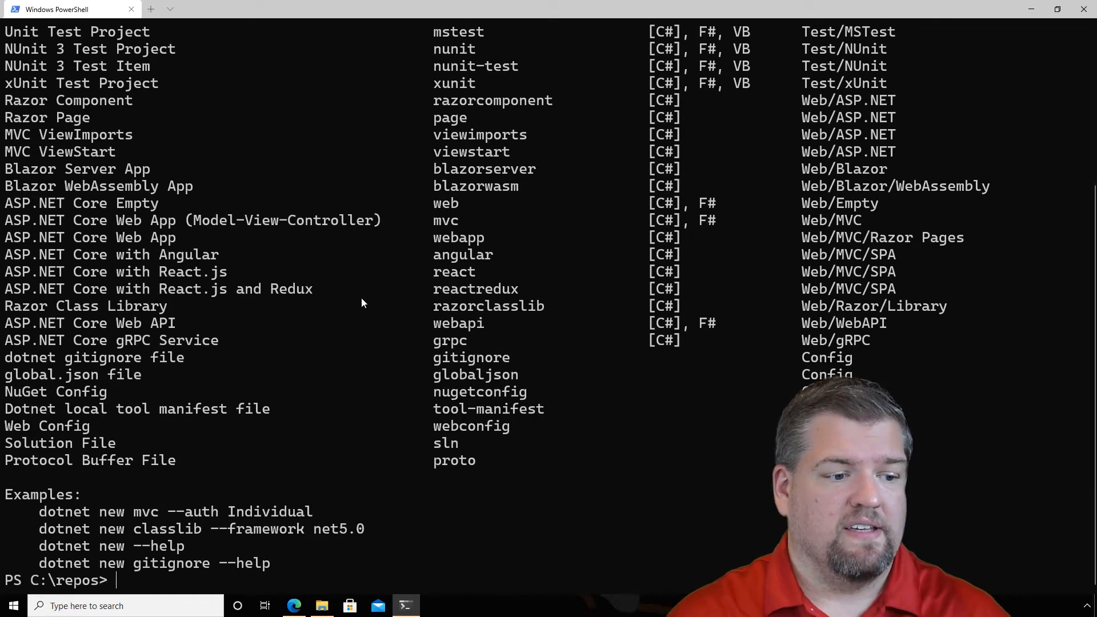
text(dotnet c)
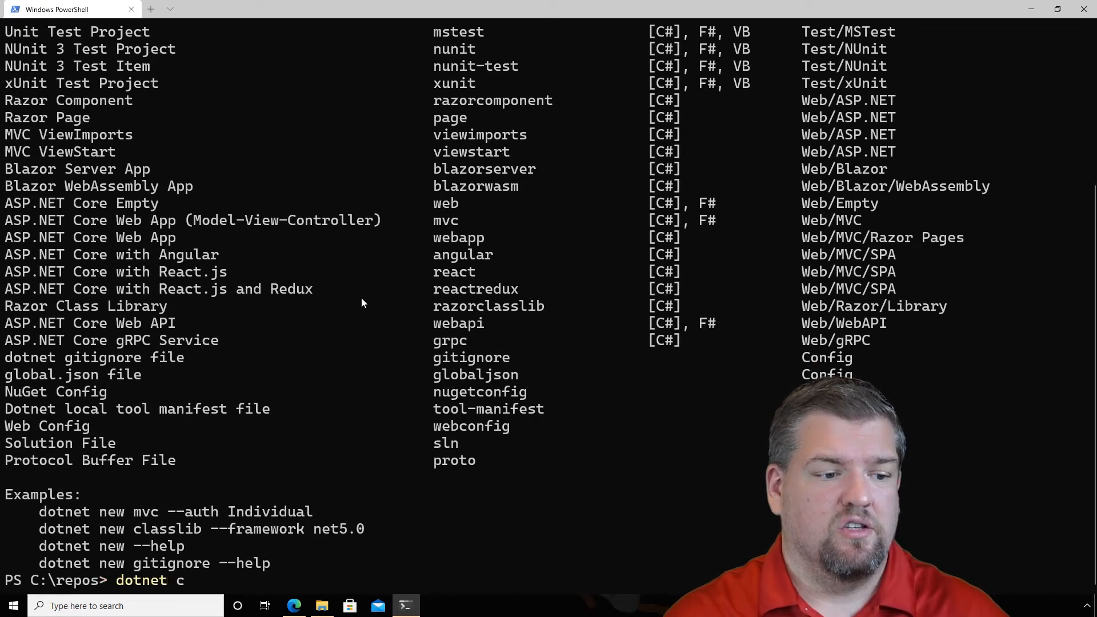
text(new conso)
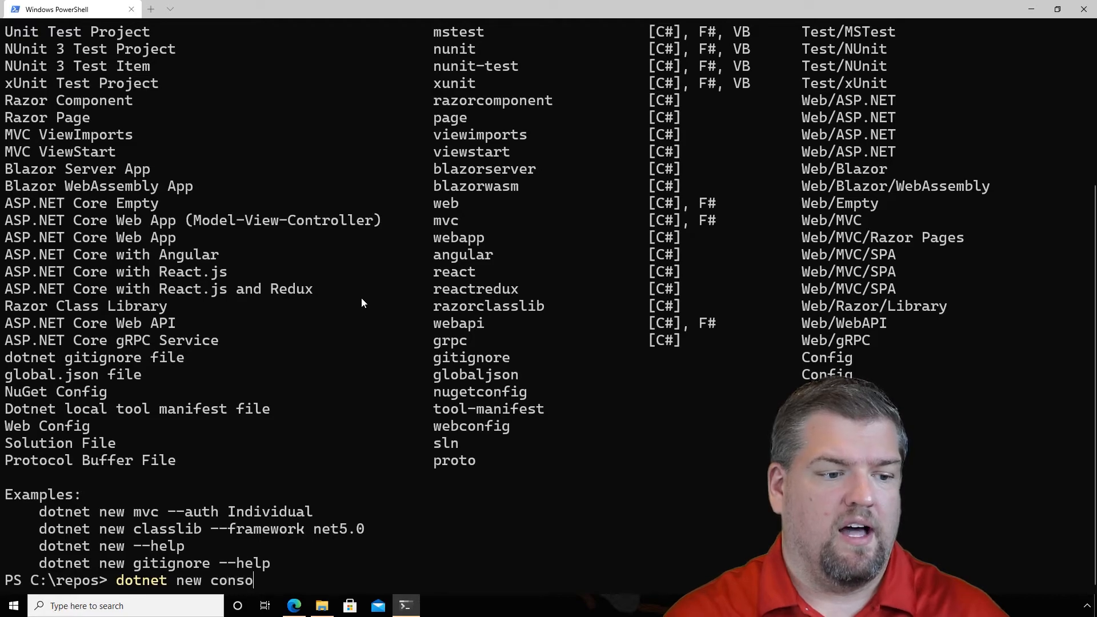
text(le -o)
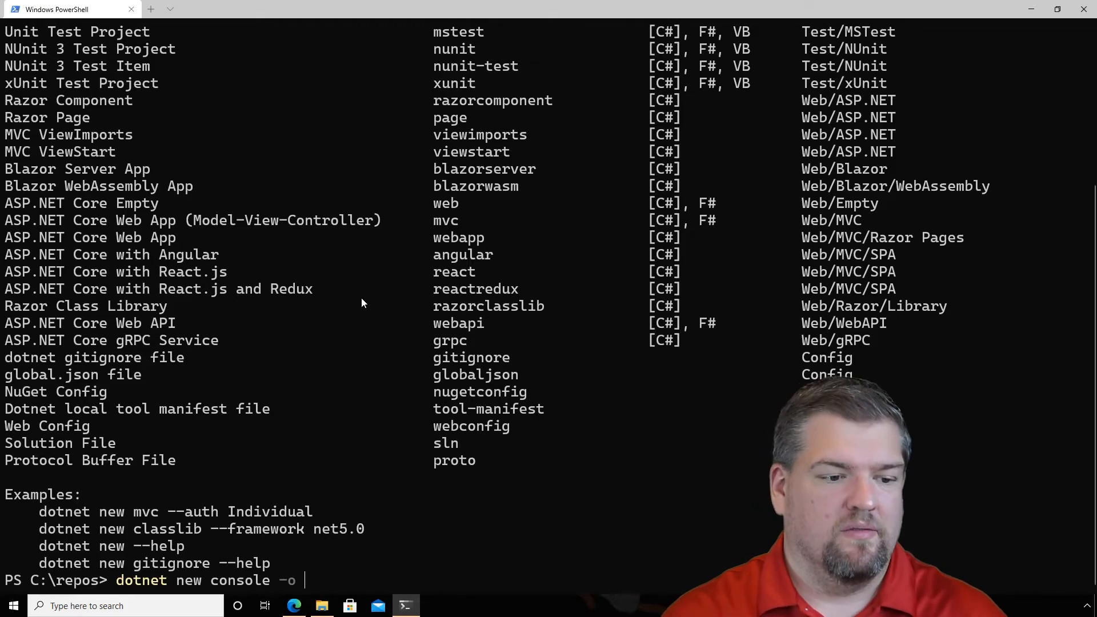
text(testdrive)
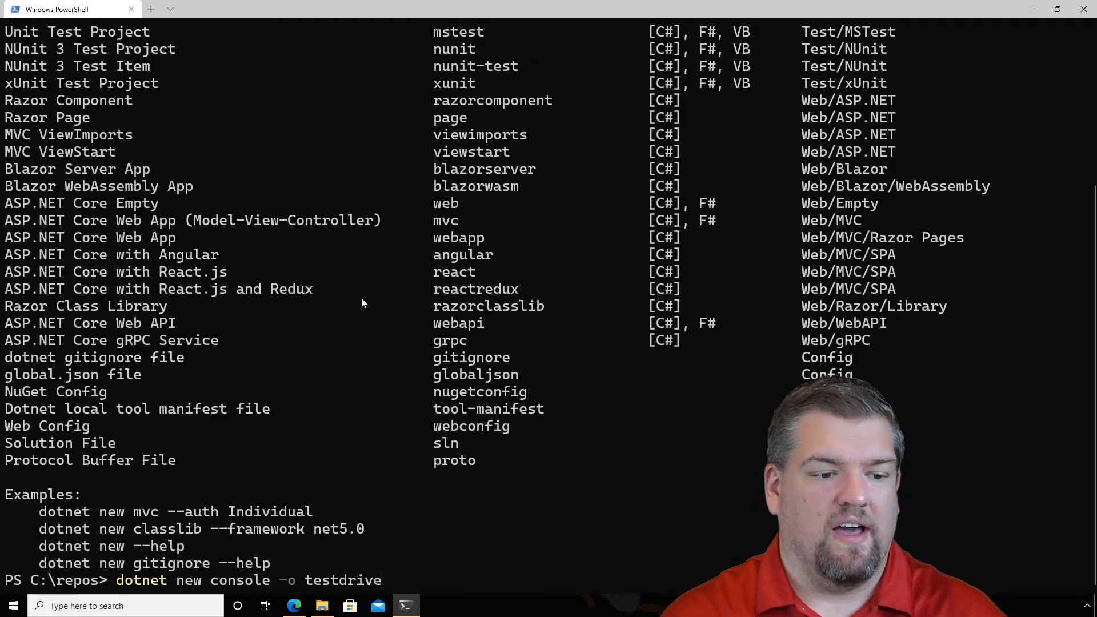
key(Return)
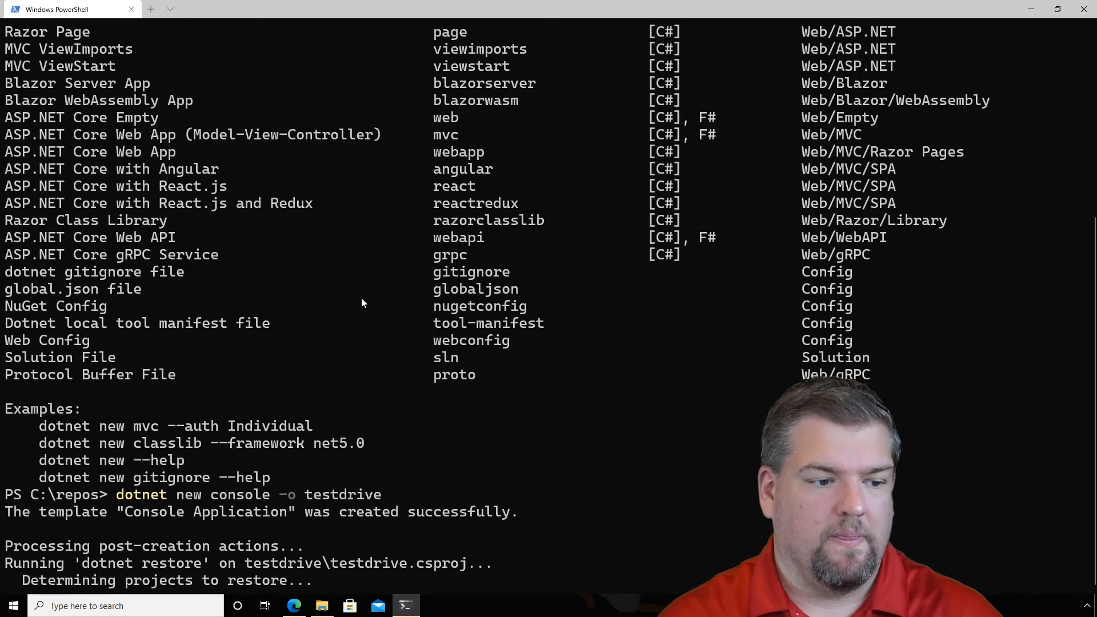
Confirm the testdrive folder exists and change into it
scroll(down, 3)
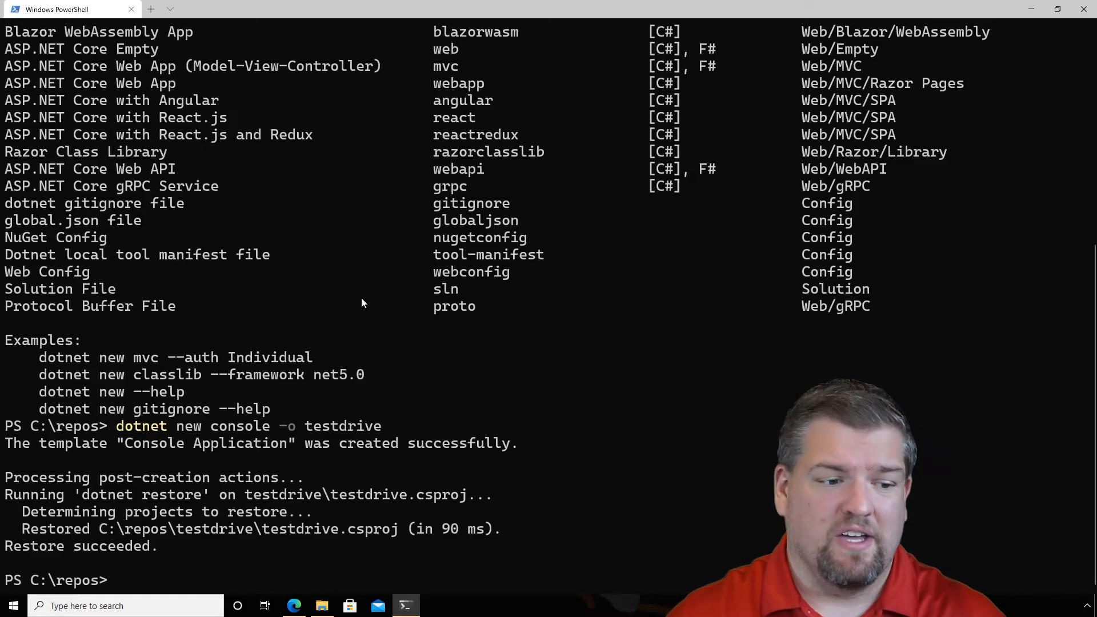
text(s)
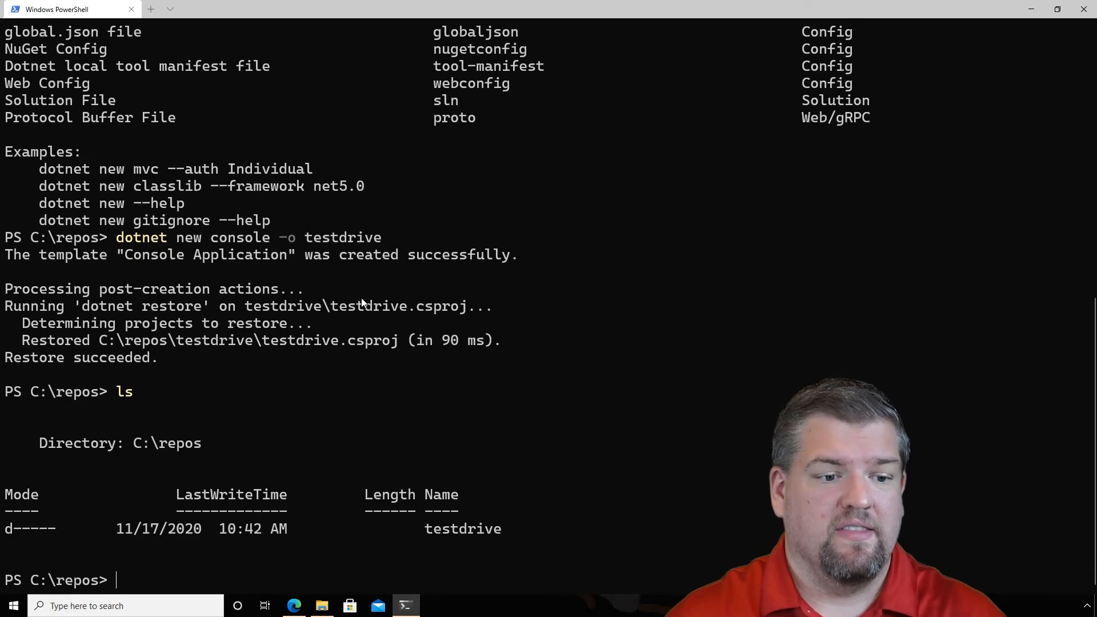
text(cd .\testdrive\)
text(code .)
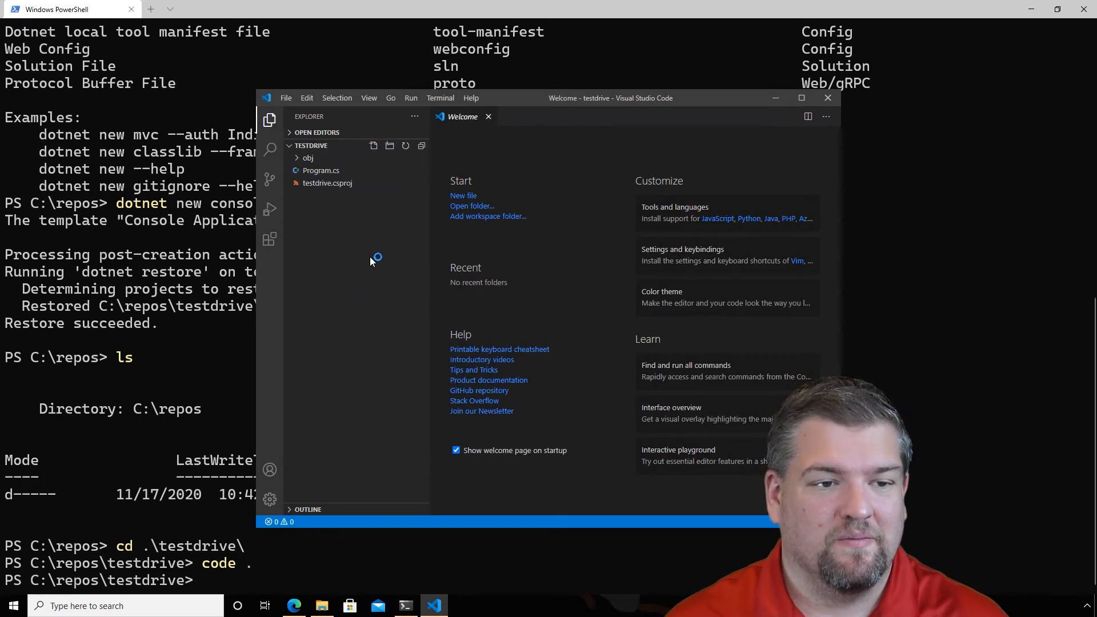
Open Program.cs in VS Code and maximize the window to read the Hello World code
click(321, 171)
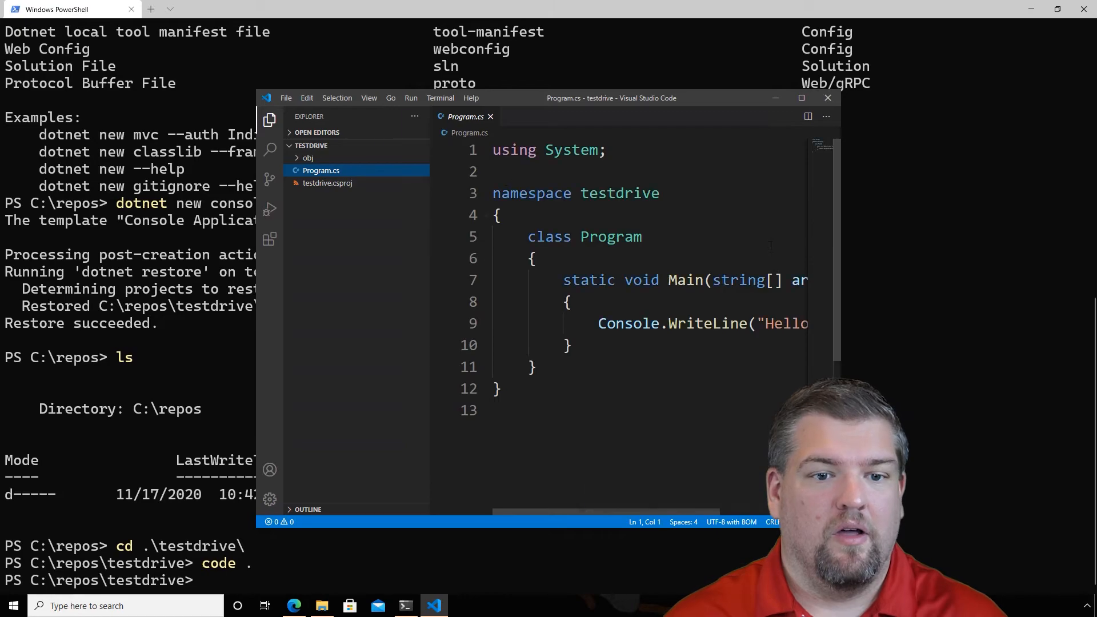
click(802, 97)
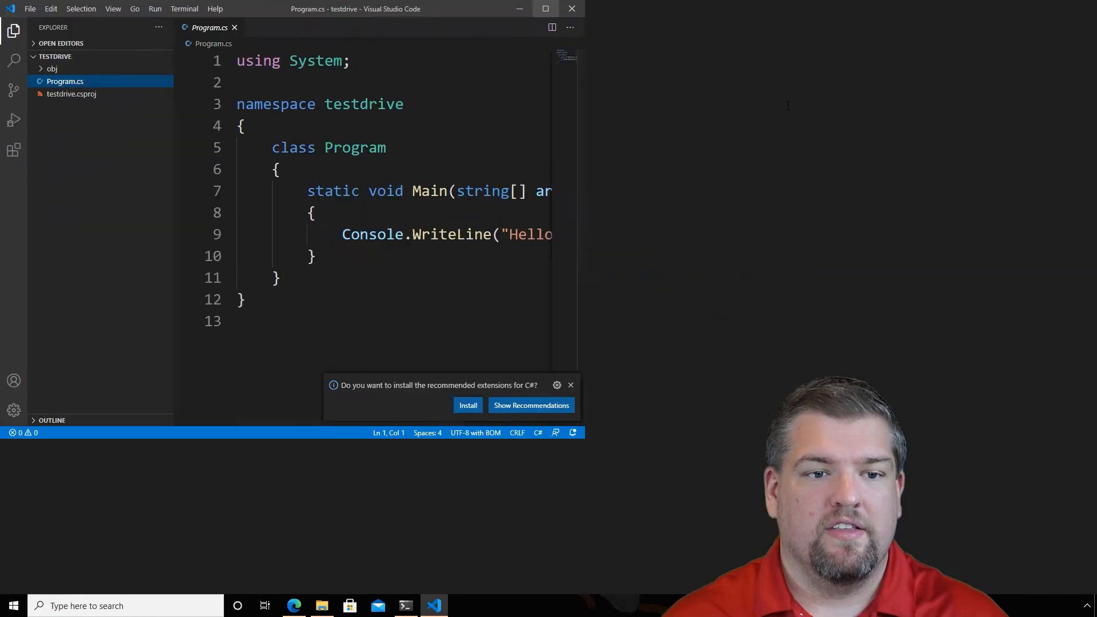
click(545, 9)
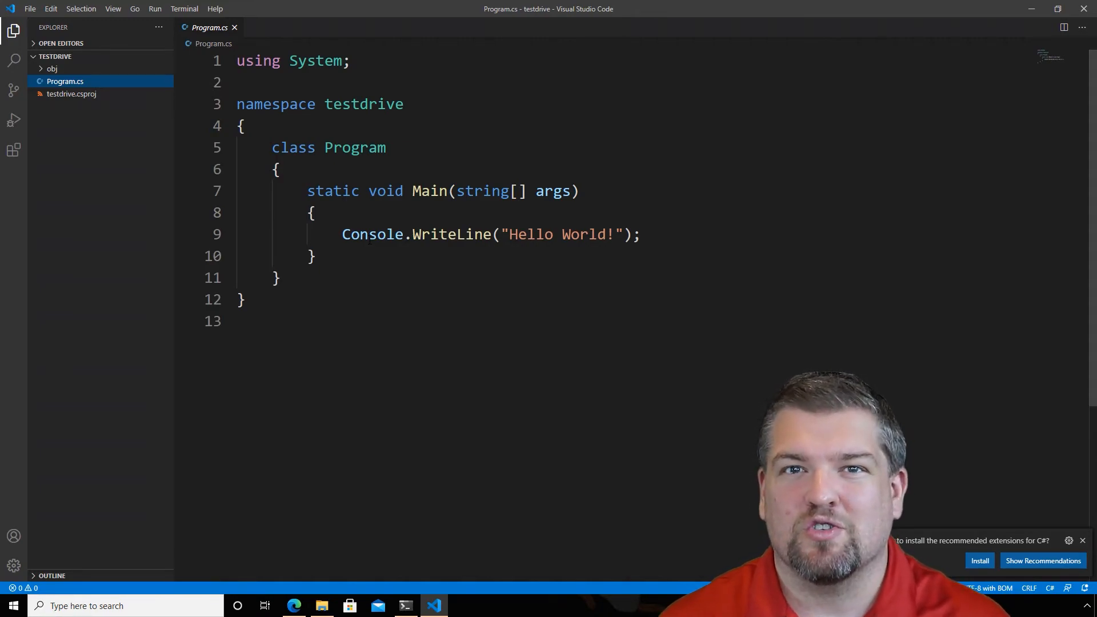
text(s)
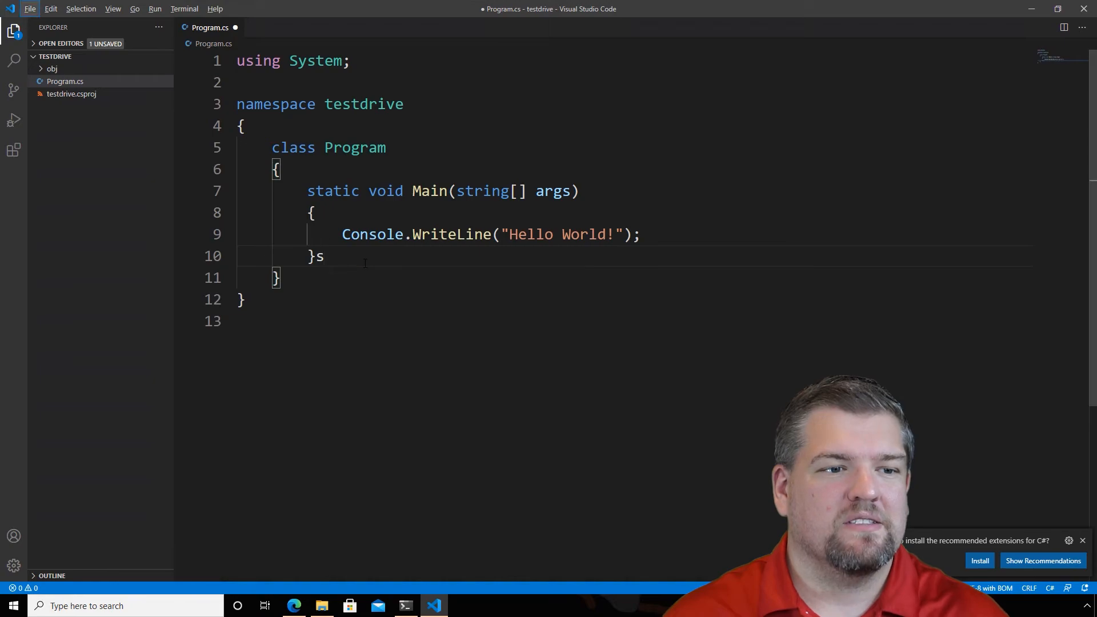
click(406, 606)
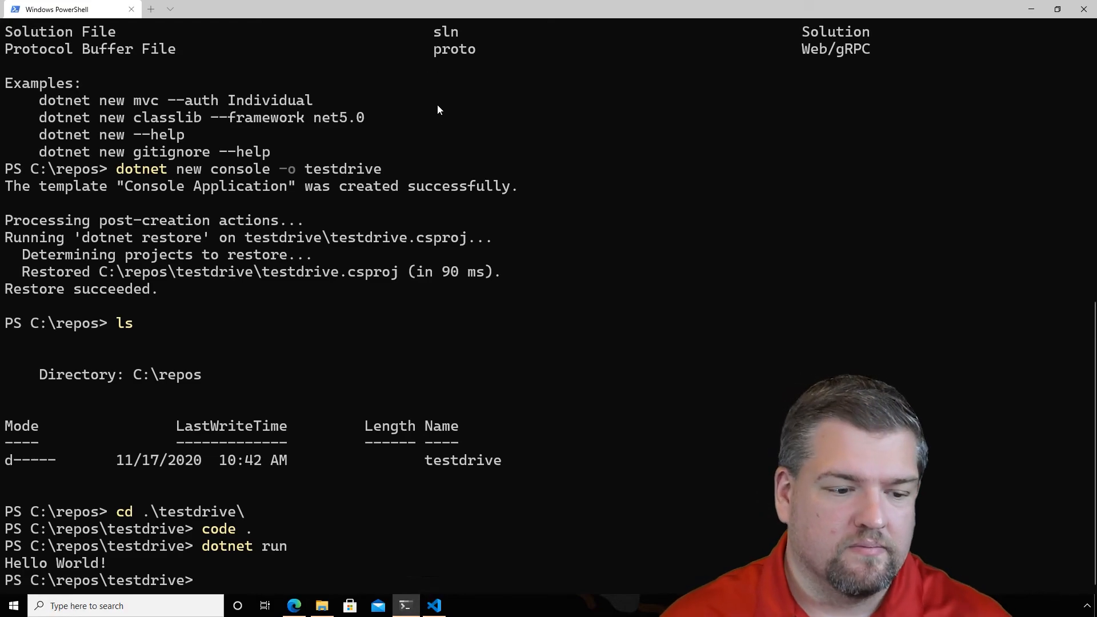
mouse_move(415, 593)
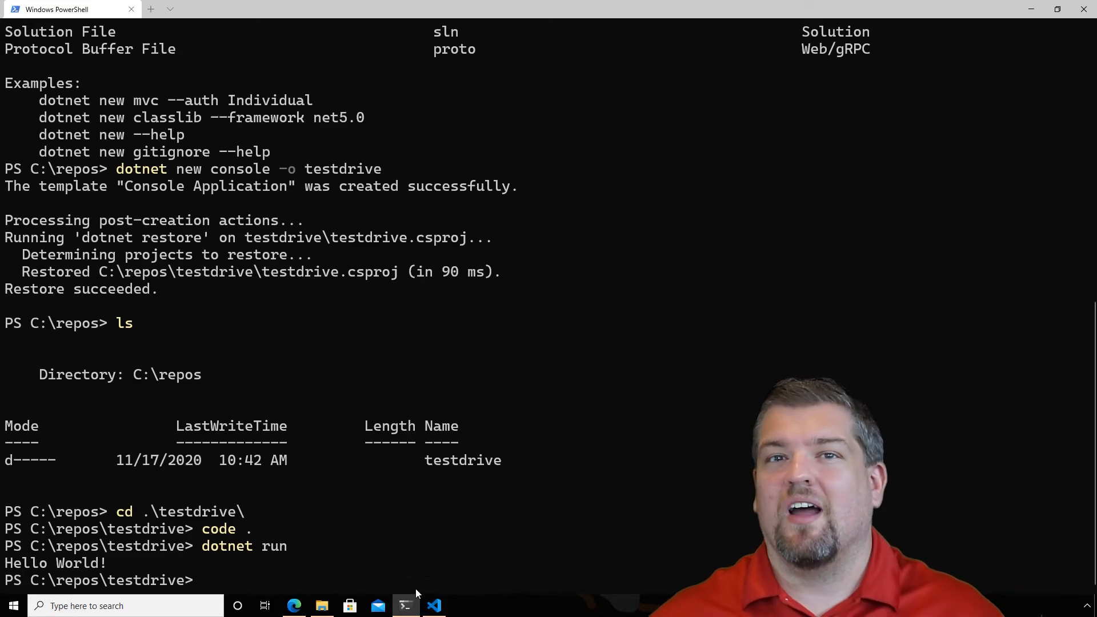